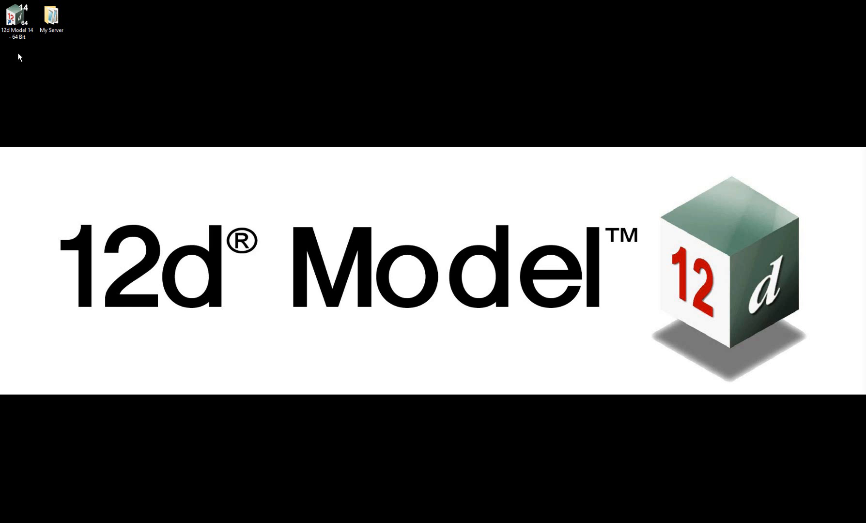
Launch 12d Model 14 and bring up the environment configurations editor from the Open a Recent Project dialog
{"action": "left_click", "coordinate": [17, 17]}
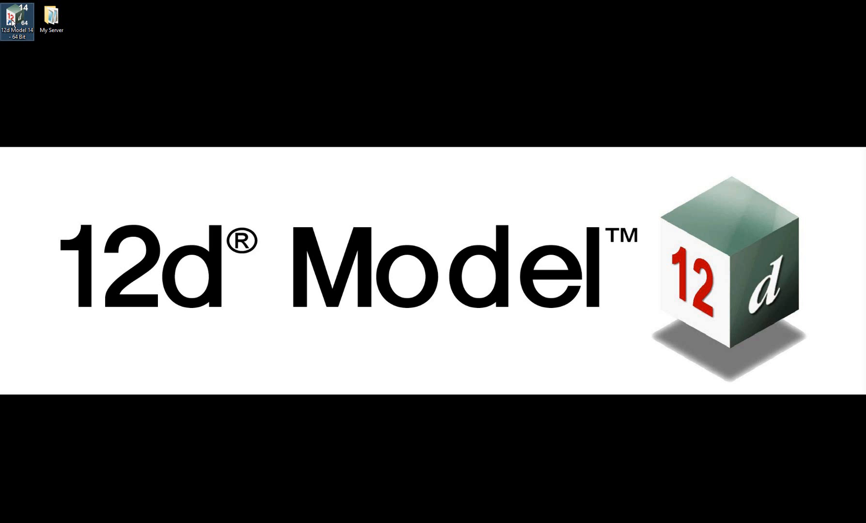
{"action": "double_click", "coordinate": [18, 17]}
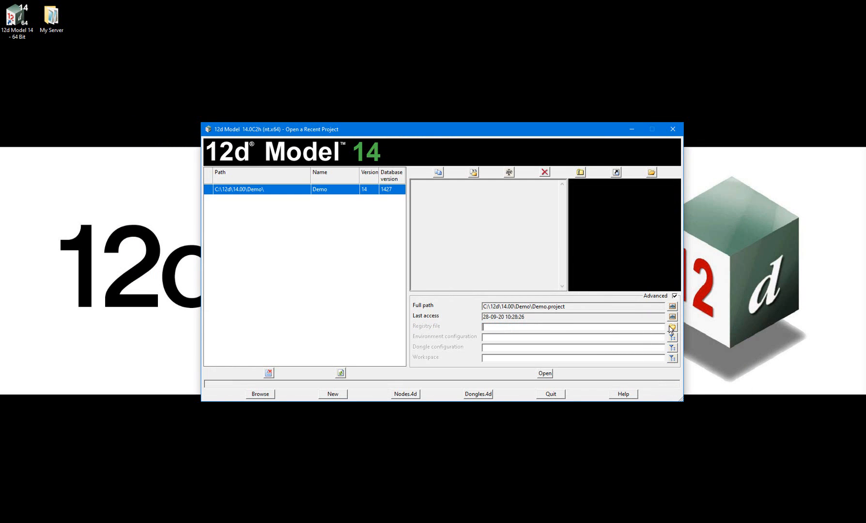
{"action": "left_click", "coordinate": [672, 328]}
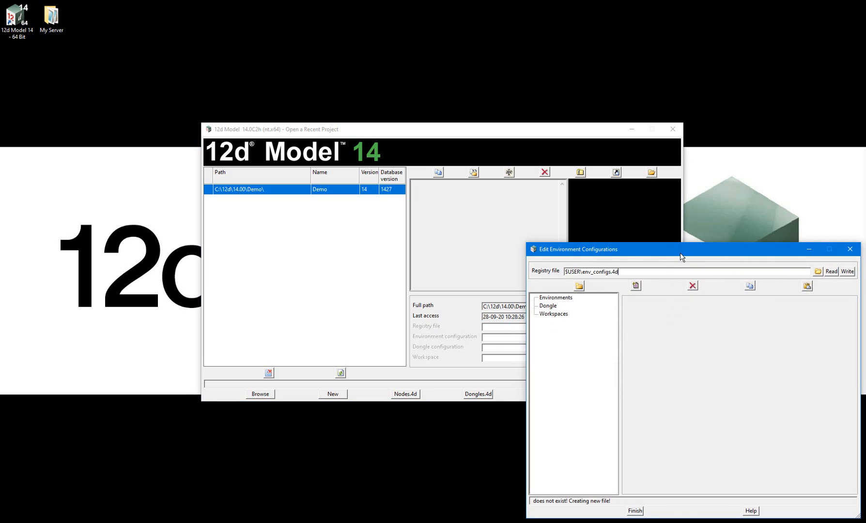
Create a new configuration under Environments named Survey, keeping the base env.4d file
{"action": "left_click_drag", "start_coordinate": [684, 249], "coordinate": [513, 221]}
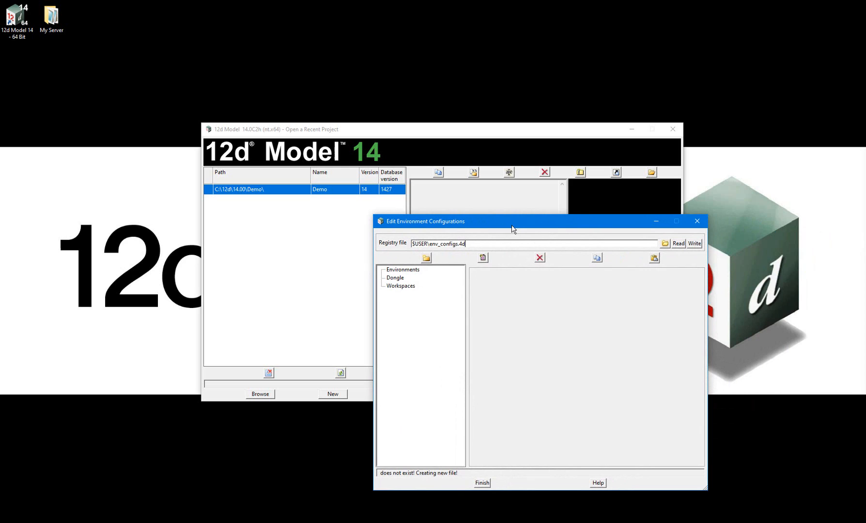
{"action": "mouse_move", "coordinate": [409, 271]}
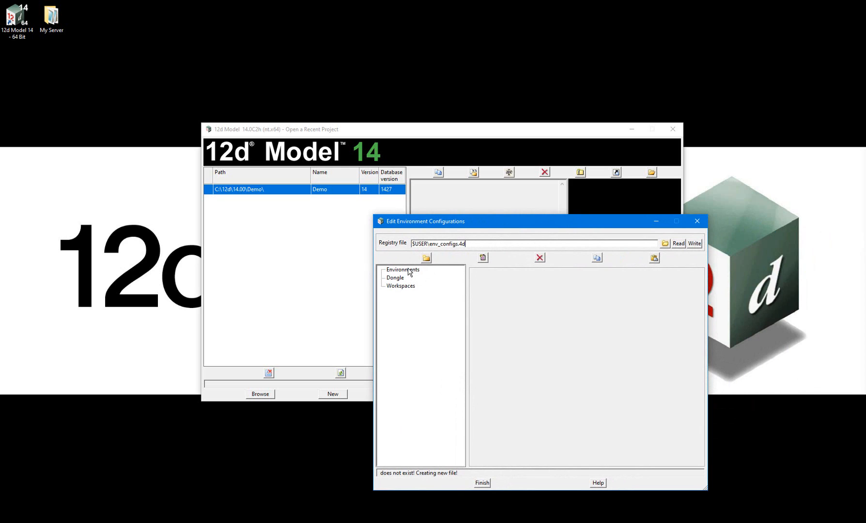
{"action": "left_click", "coordinate": [402, 270]}
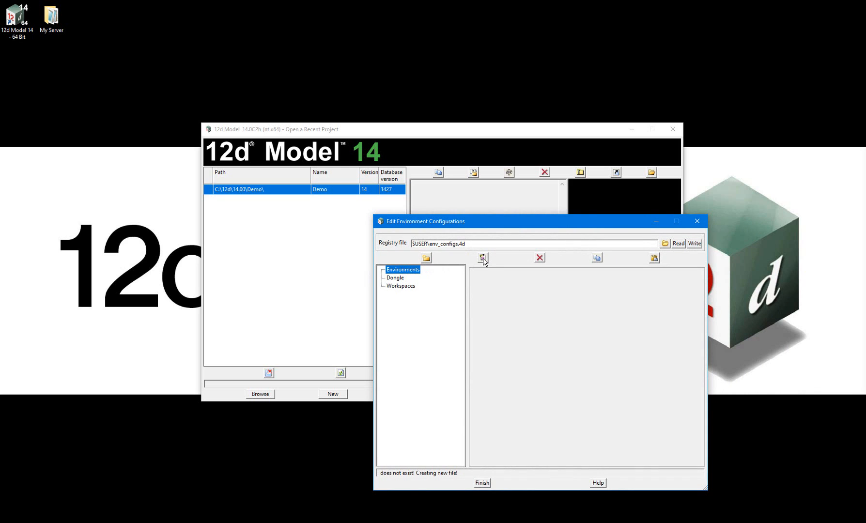
{"action": "left_click", "coordinate": [483, 257]}
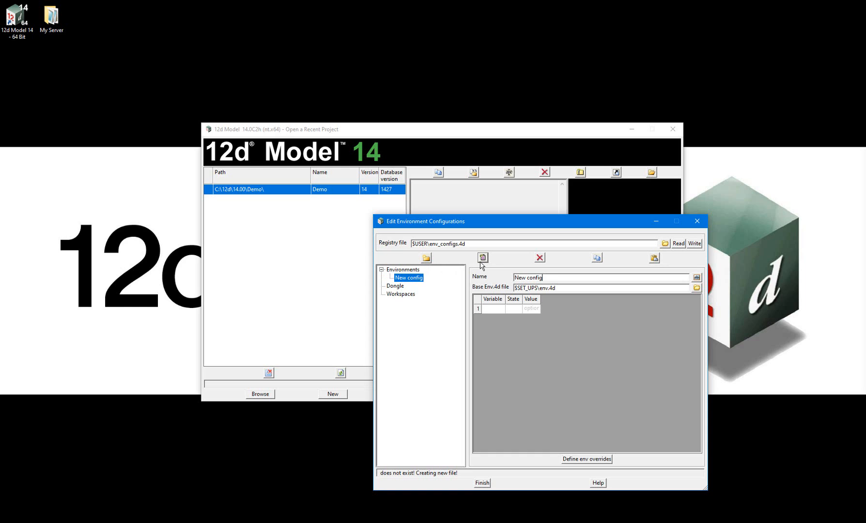
{"action": "mouse_move", "coordinate": [487, 272]}
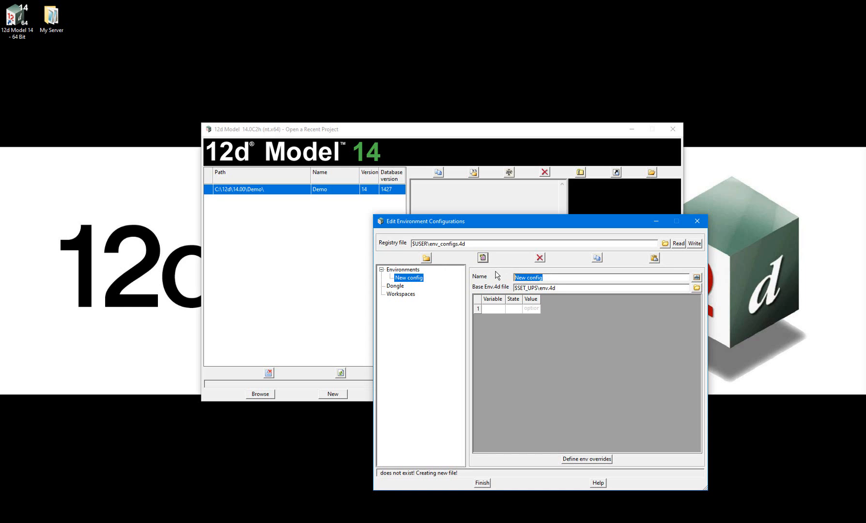
{"action": "type", "text": "Survey"}
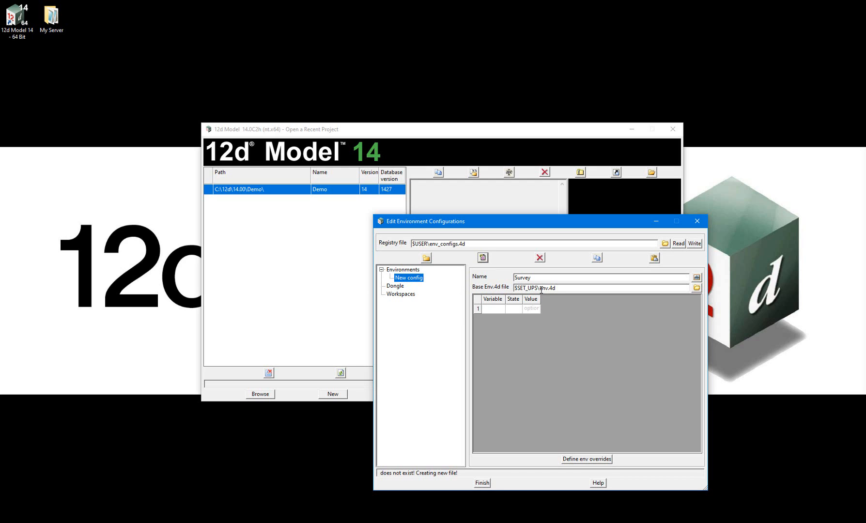
{"action": "double_click", "coordinate": [546, 287]}
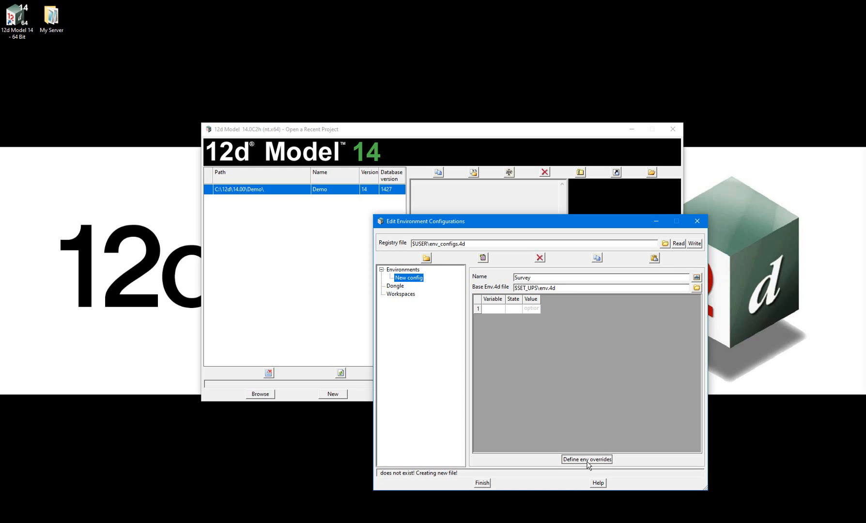
Show the Dongles > General settings in the Survey configuration's environment overrides
{"action": "left_click", "coordinate": [587, 459]}
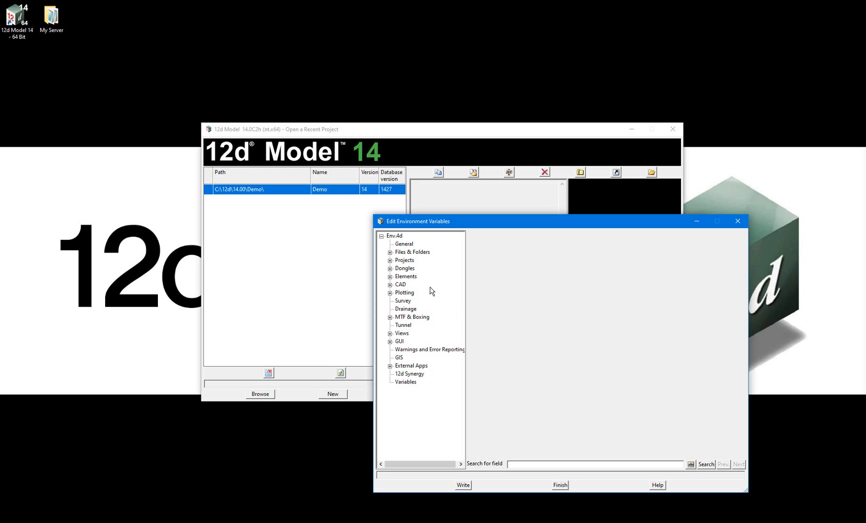
{"action": "left_click", "coordinate": [390, 268]}
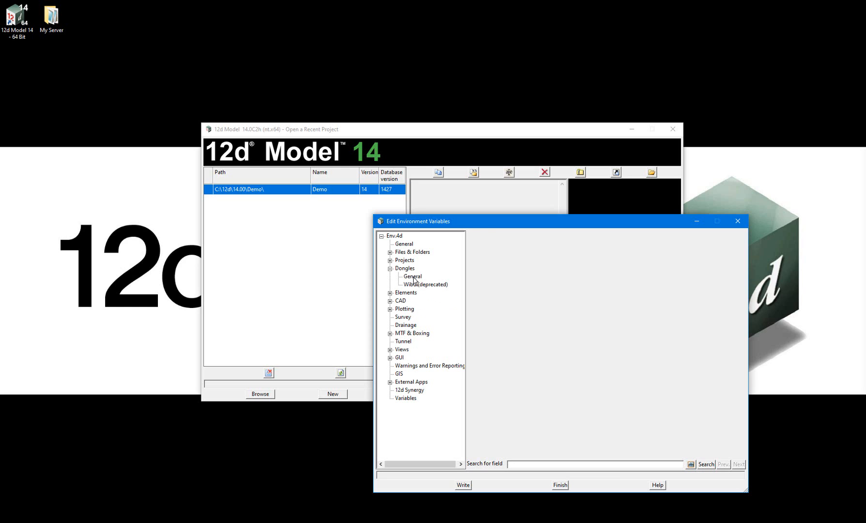
{"action": "left_click", "coordinate": [413, 276]}
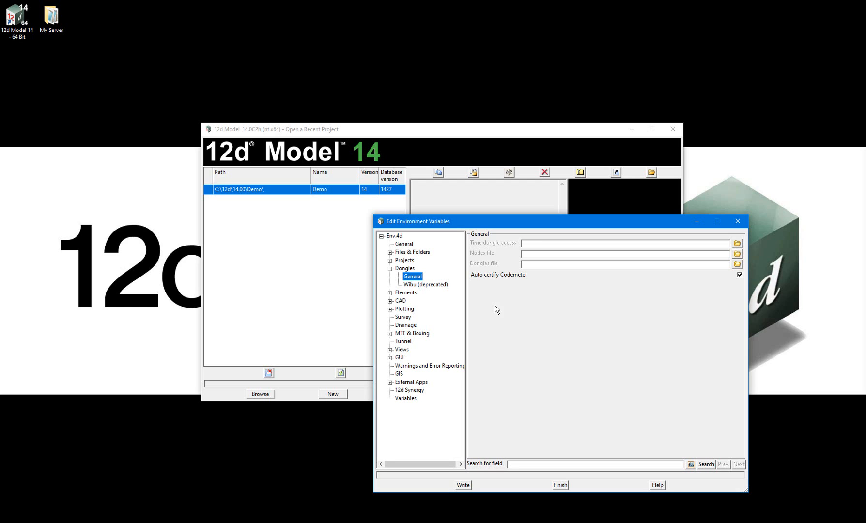
{"action": "mouse_move", "coordinate": [722, 264]}
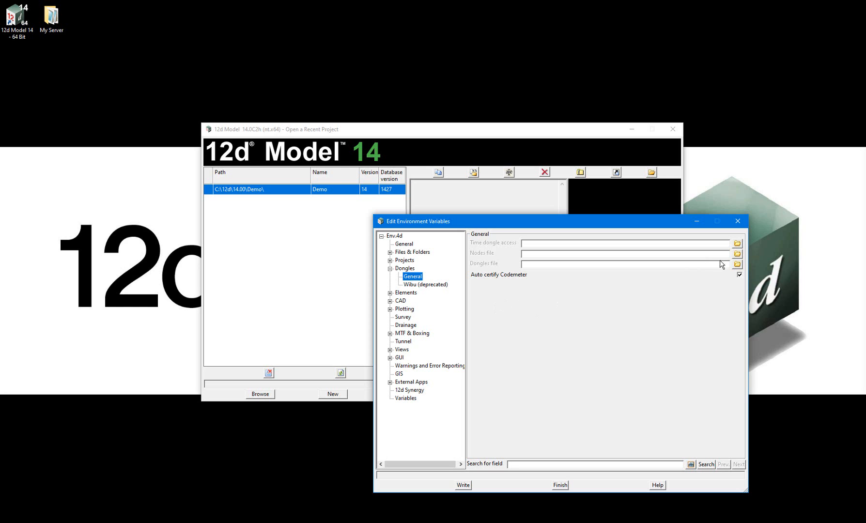
Set the Nodes file override to Desktop\My Server\nodes.4d
{"action": "left_click", "coordinate": [737, 254]}
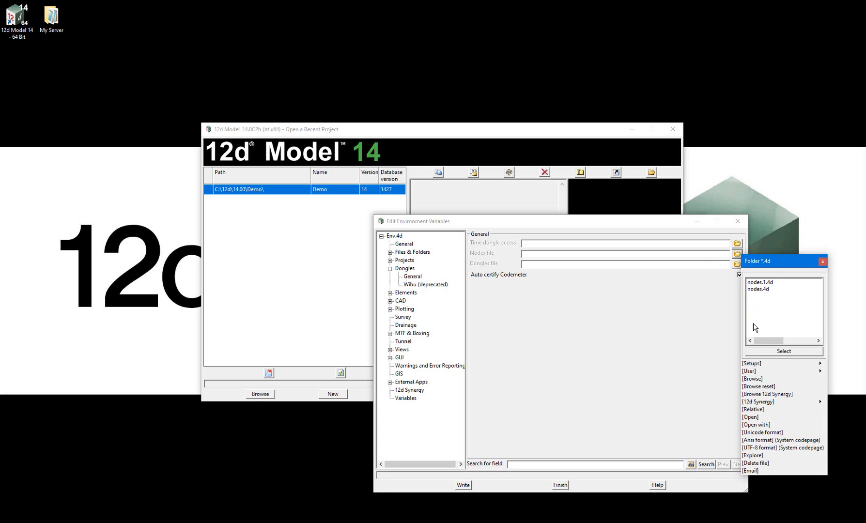
{"action": "left_click", "coordinate": [752, 379]}
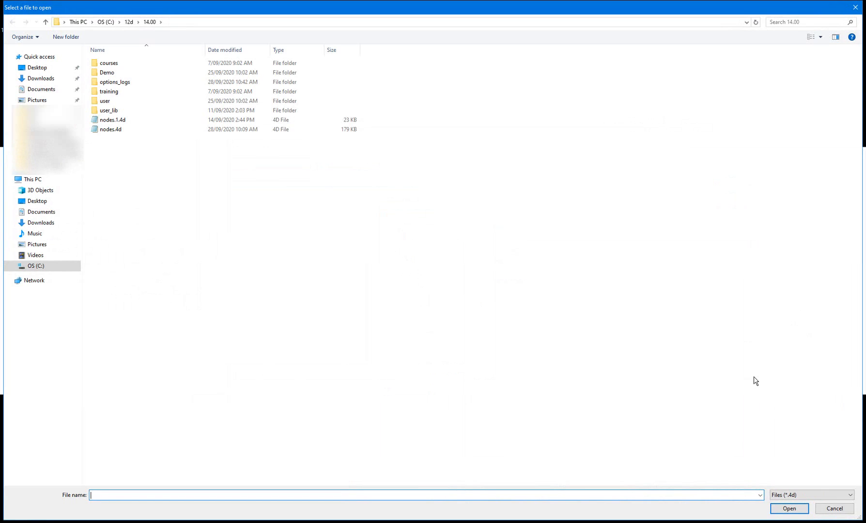
{"action": "mouse_move", "coordinate": [552, 332]}
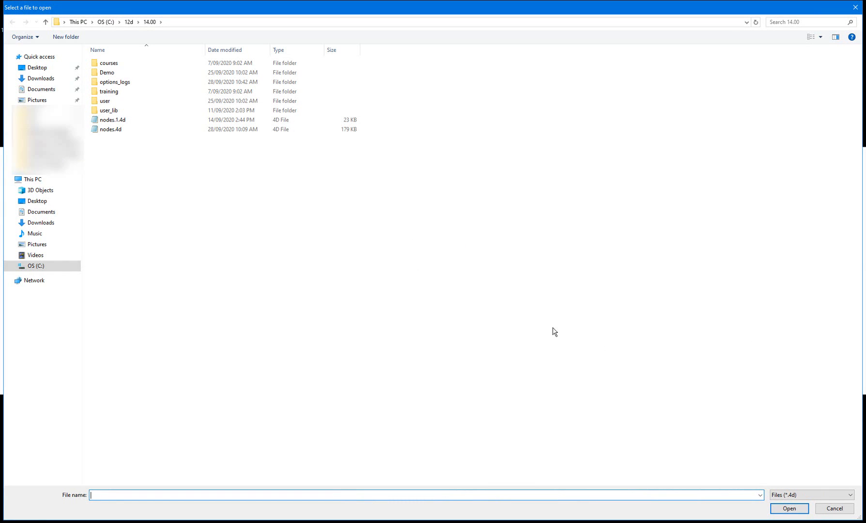
{"action": "mouse_move", "coordinate": [527, 324]}
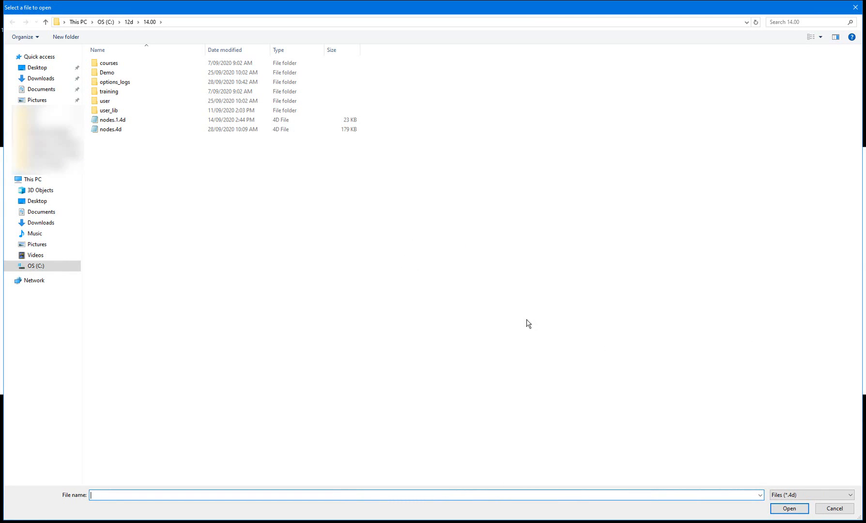
{"action": "mouse_move", "coordinate": [170, 259]}
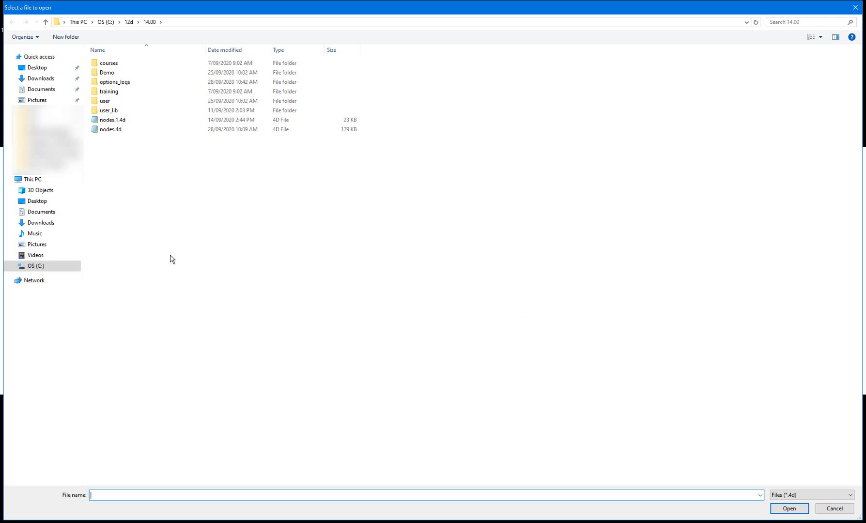
{"action": "left_click", "coordinate": [37, 201]}
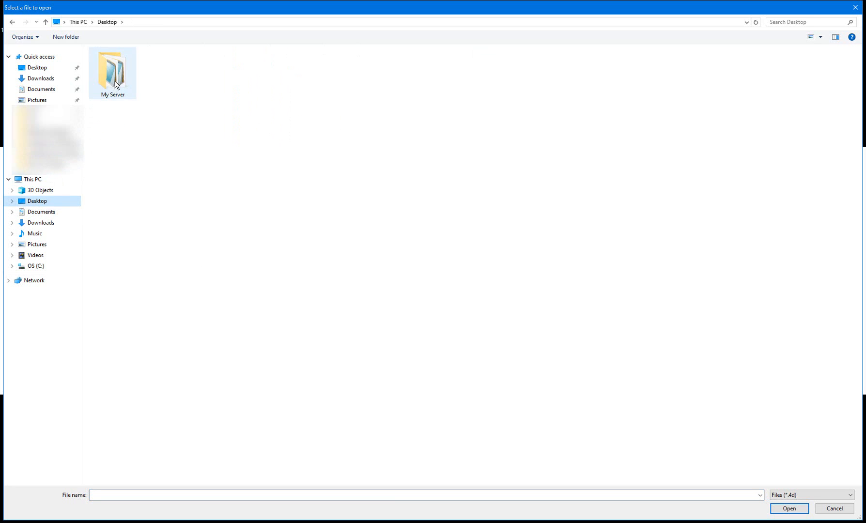
{"action": "double_click", "coordinate": [112, 68]}
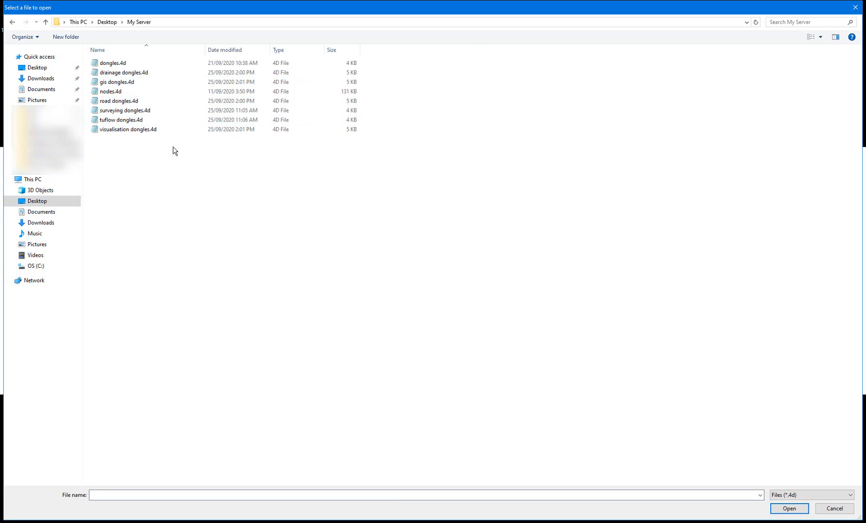
{"action": "left_click", "coordinate": [110, 91]}
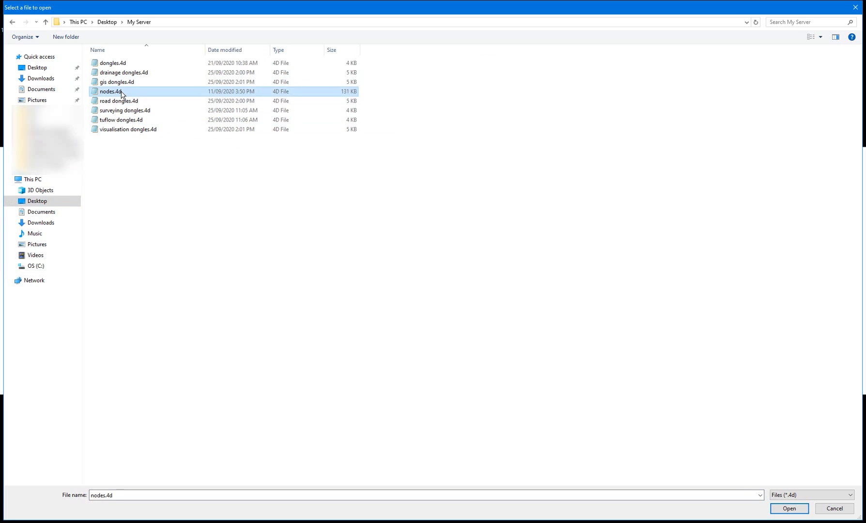
{"action": "left_click", "coordinate": [792, 509]}
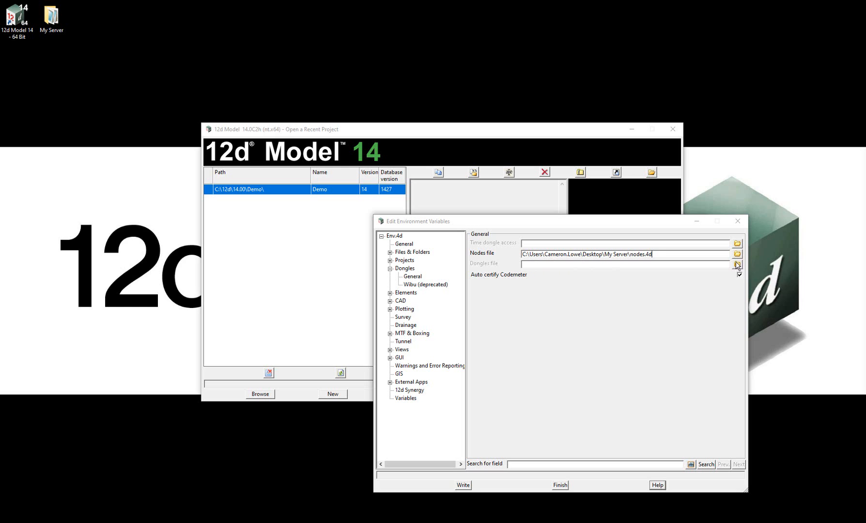
Set the Dongles file override to My Server\surveying dongles.4d and write the environment variables
{"action": "left_click", "coordinate": [737, 265]}
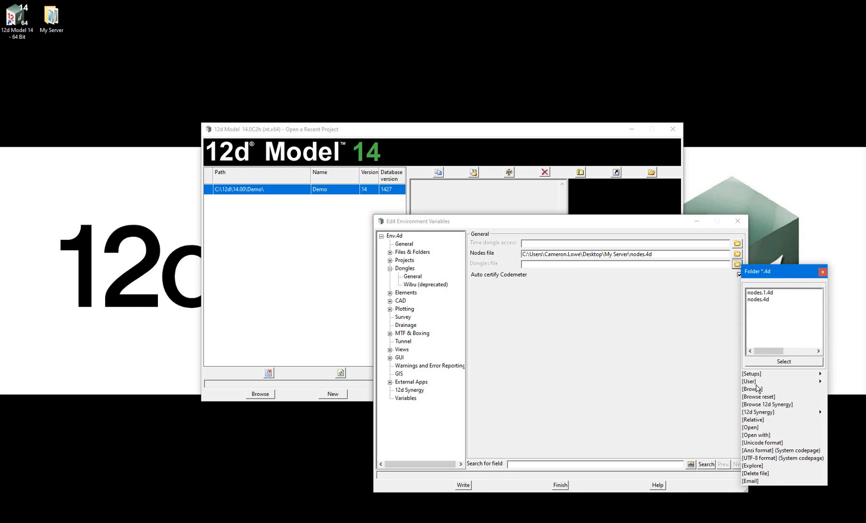
{"action": "left_click", "coordinate": [752, 389]}
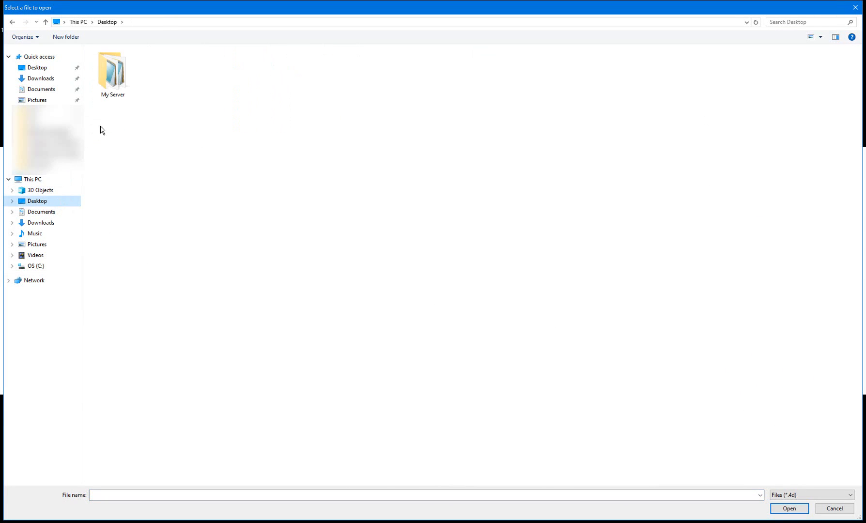
{"action": "double_click", "coordinate": [112, 67]}
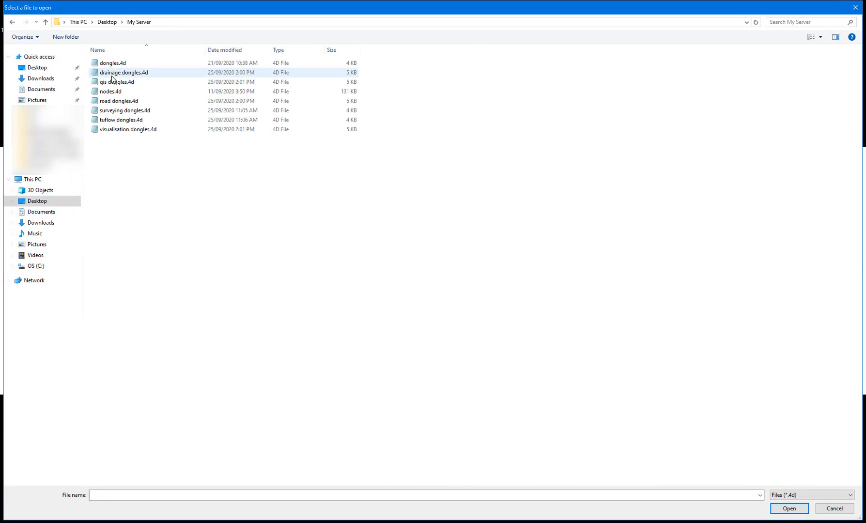
{"action": "left_click", "coordinate": [166, 207]}
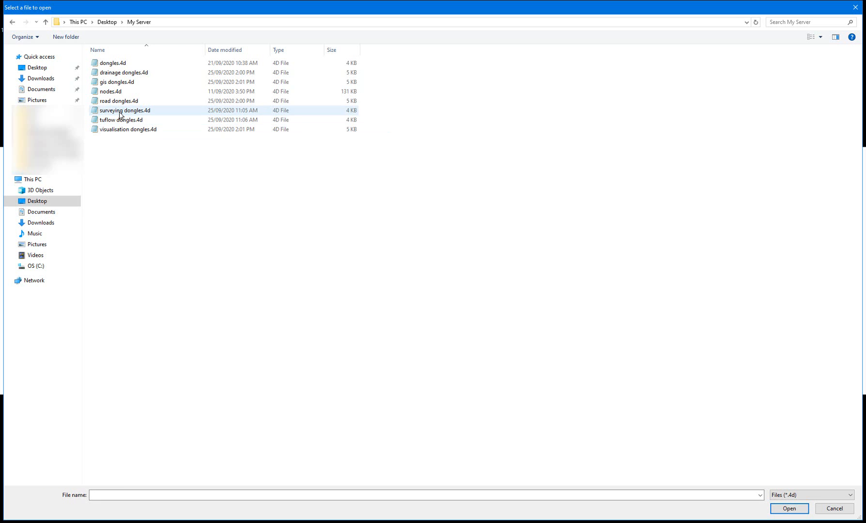
{"action": "left_click", "coordinate": [125, 111]}
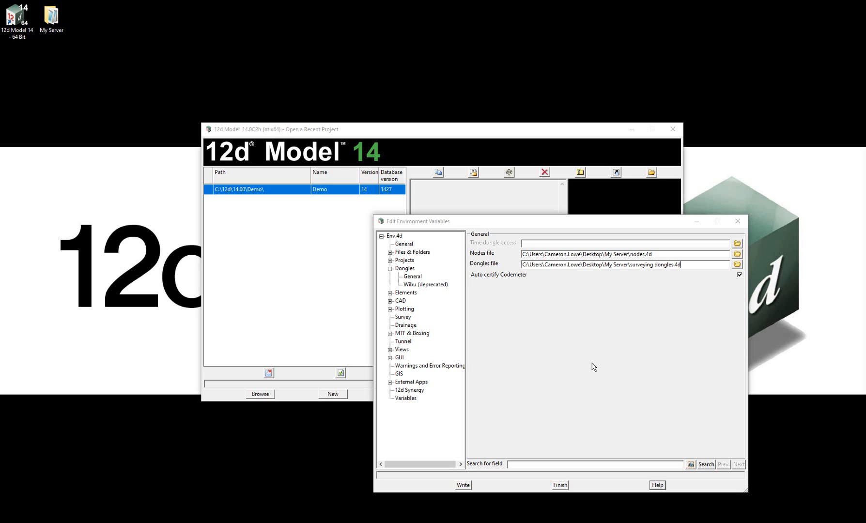
{"action": "left_click", "coordinate": [463, 485]}
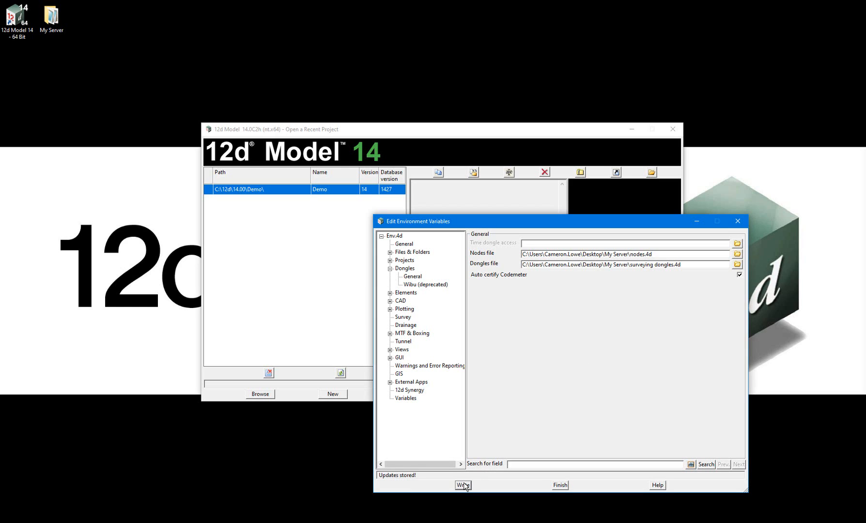
Finish editing so the Survey environment lists DONGLES_4D and AUTHORIZATION_4D
{"action": "left_click", "coordinate": [462, 485]}
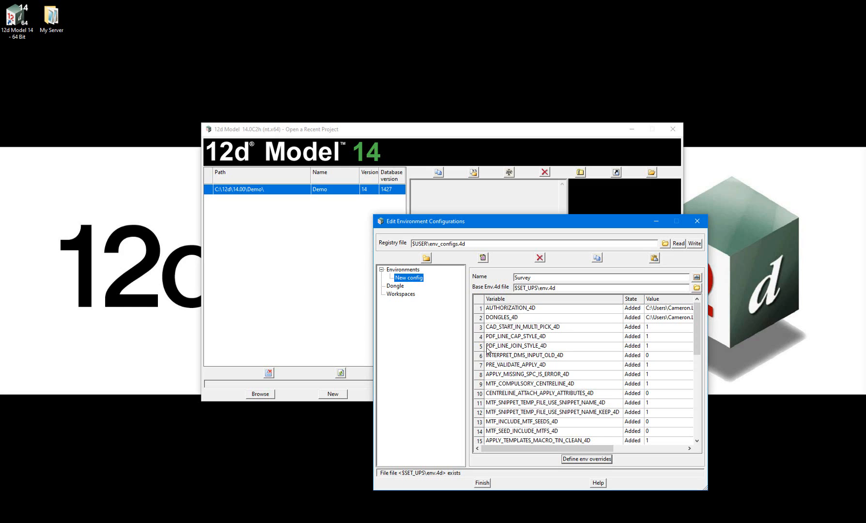
Delete variable rows 3–37, keeping only AUTHORIZATION_4D and DONGLES_4D, and write Survey to env_configs.4d
{"action": "scroll", "scroll_direction": "down", "scroll_amount": 3}
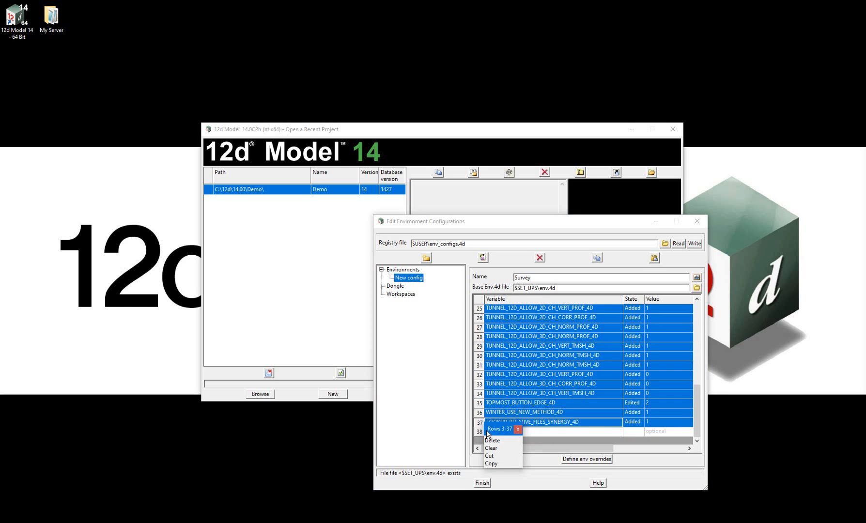
{"action": "left_click", "coordinate": [492, 440]}
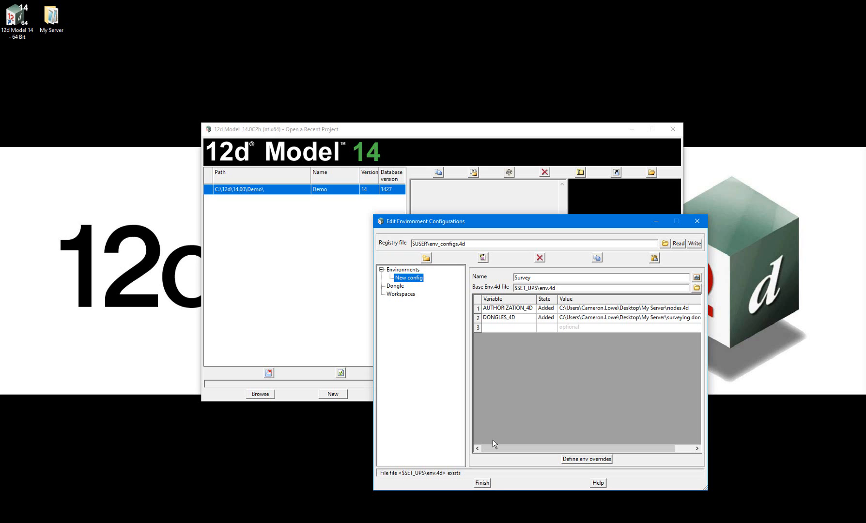
{"action": "mouse_move", "coordinate": [521, 397]}
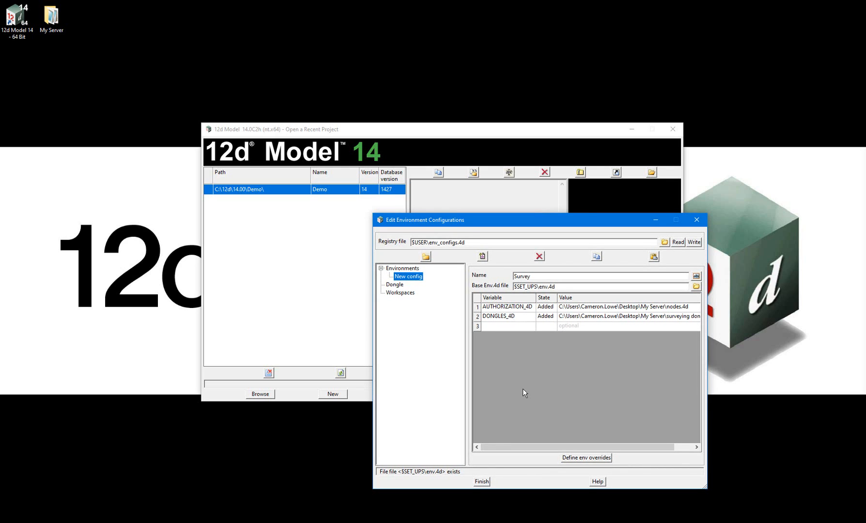
{"action": "mouse_move", "coordinate": [684, 247]}
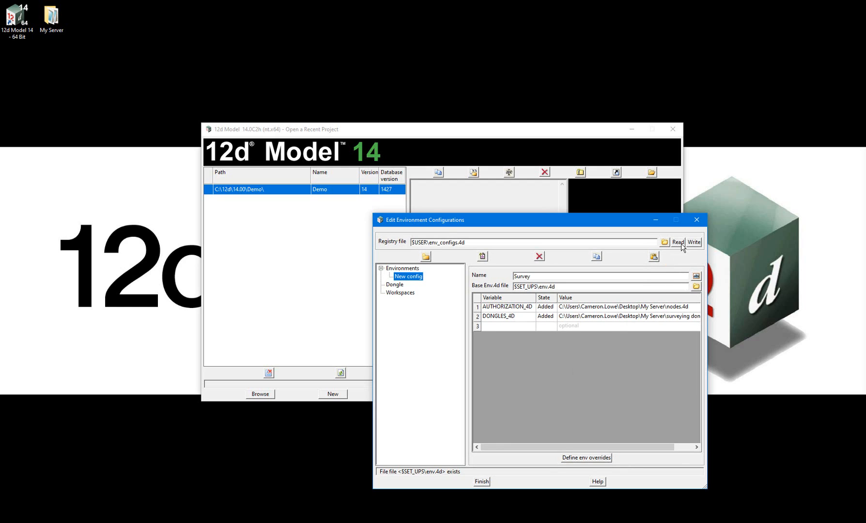
{"action": "left_click", "coordinate": [694, 243]}
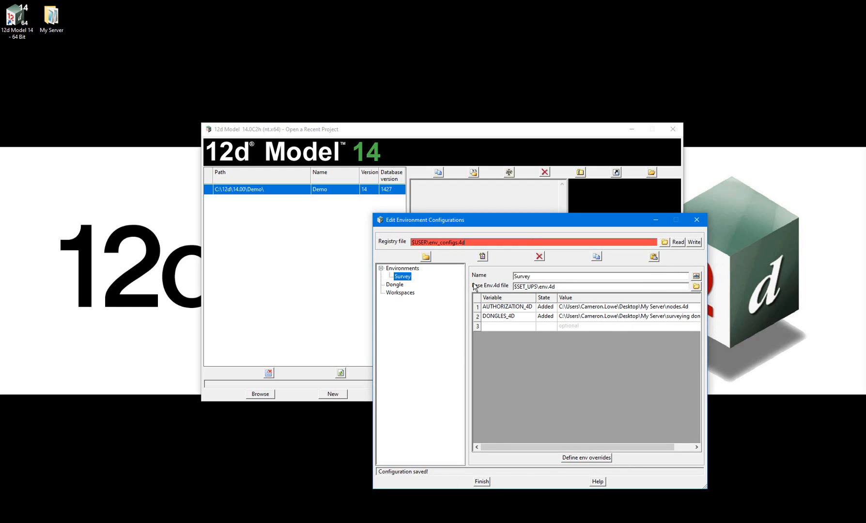
{"action": "mouse_move", "coordinate": [525, 397]}
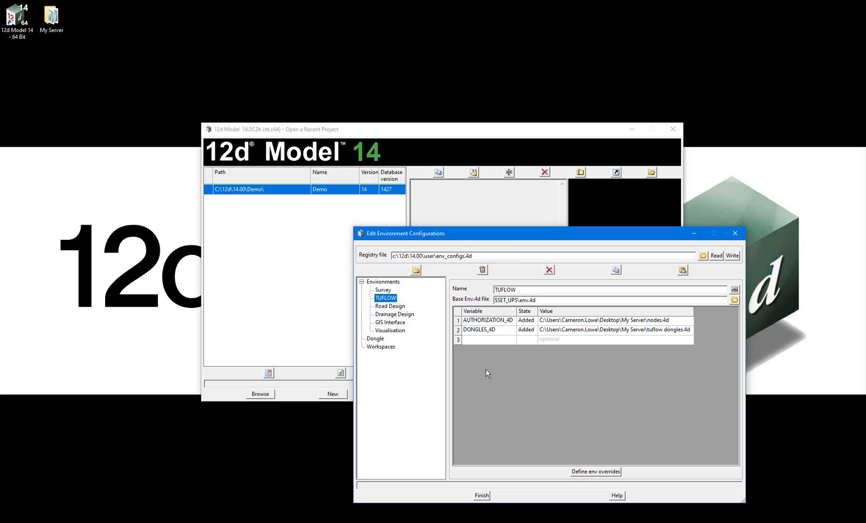
{"action": "mouse_move", "coordinate": [404, 259]}
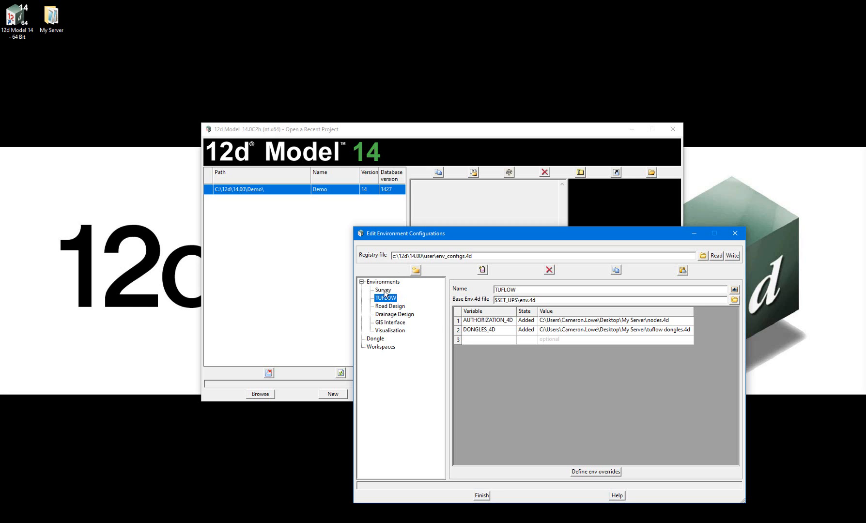
{"action": "left_click", "coordinate": [382, 289]}
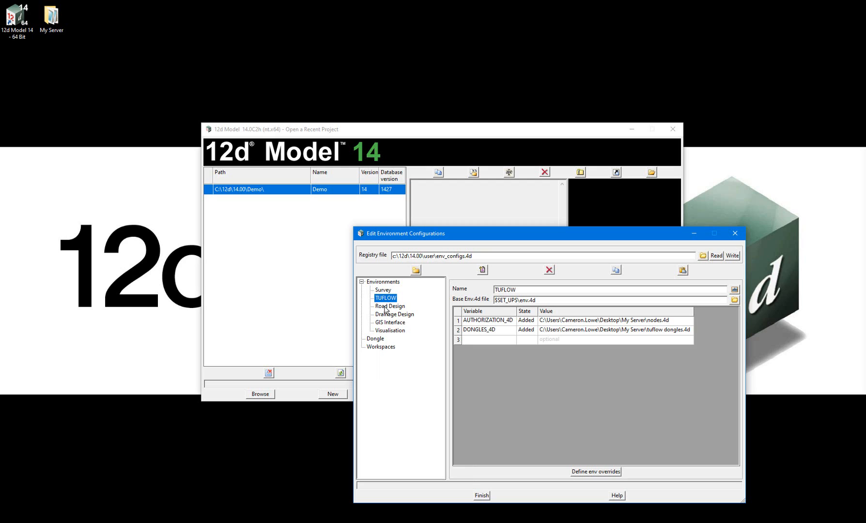
{"action": "left_click", "coordinate": [395, 314]}
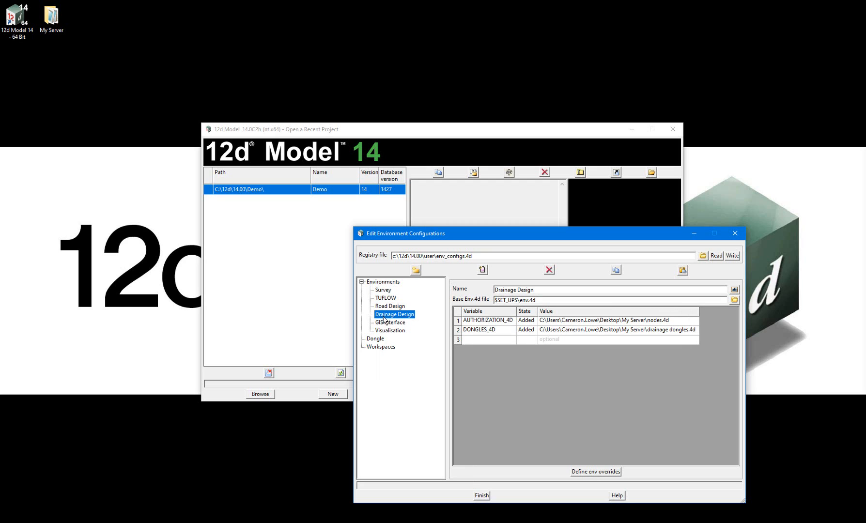
{"action": "left_click", "coordinate": [390, 322]}
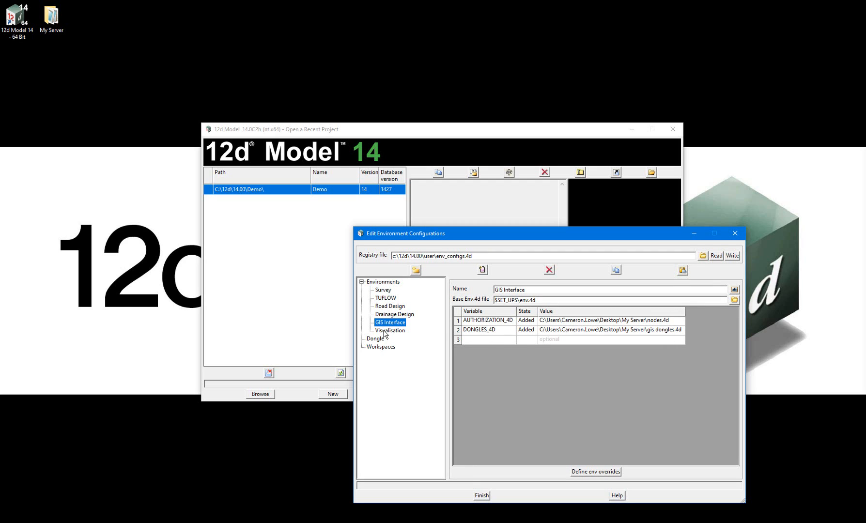
{"action": "left_click", "coordinate": [389, 331]}
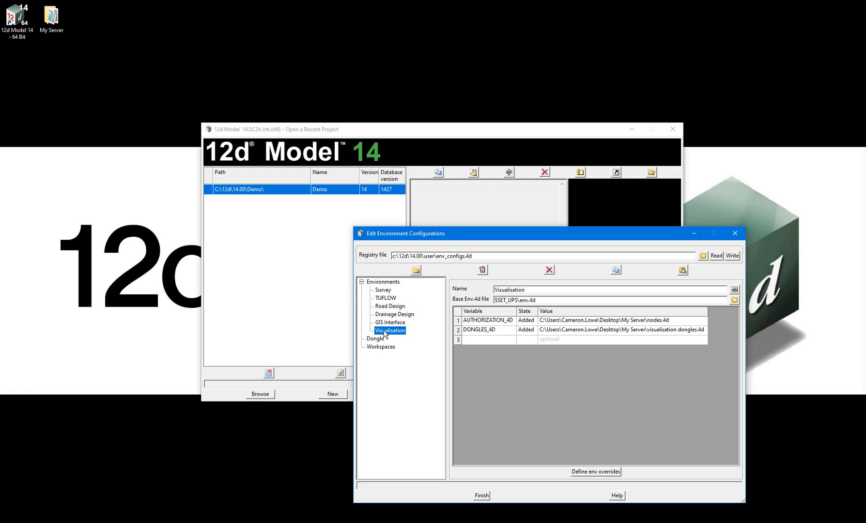
{"action": "mouse_move", "coordinate": [504, 332]}
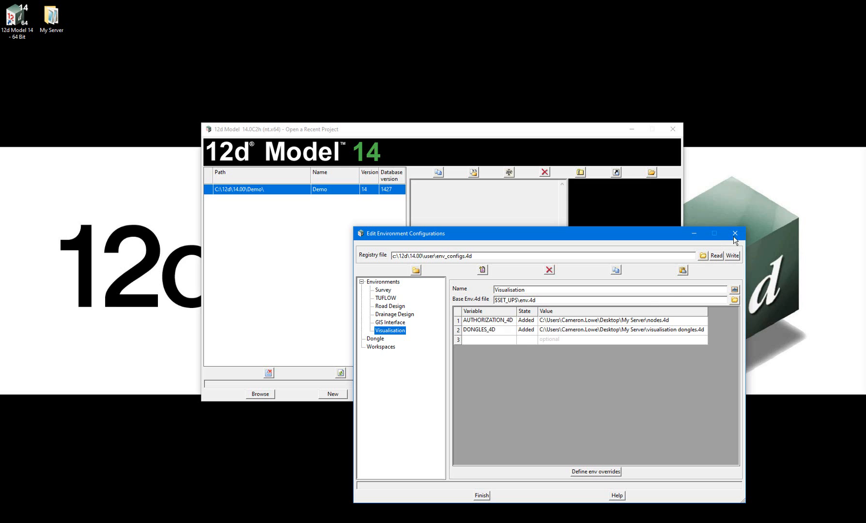
Close the configurations editor and locate env_configs.4d in C:\12d\14.00\user in File Explorer
{"action": "left_click", "coordinate": [734, 233]}
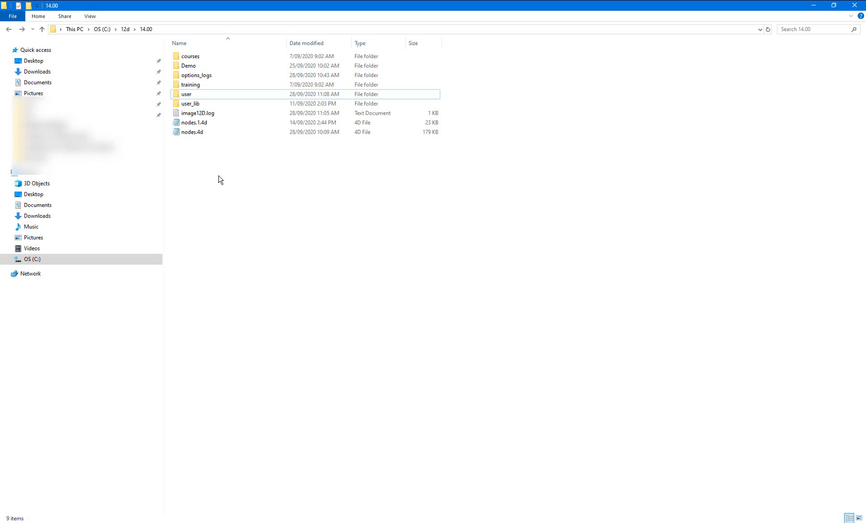
{"action": "double_click", "coordinate": [185, 94]}
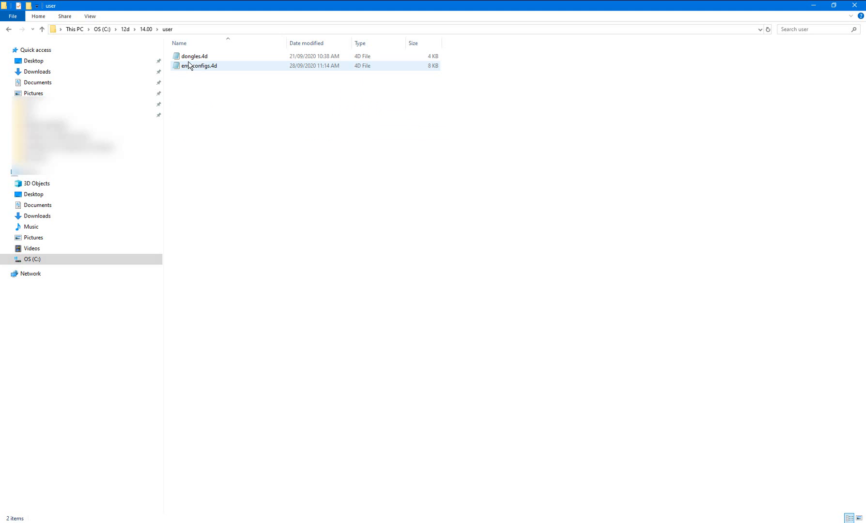
{"action": "right_click", "coordinate": [196, 66]}
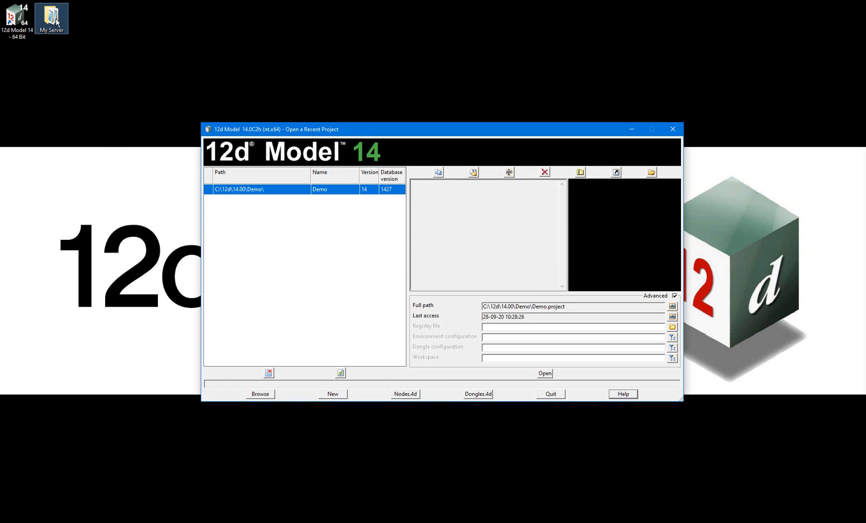
Bring up actions on the Demo entry in the recent-projects launcher
{"action": "right_click", "coordinate": [196, 166]}
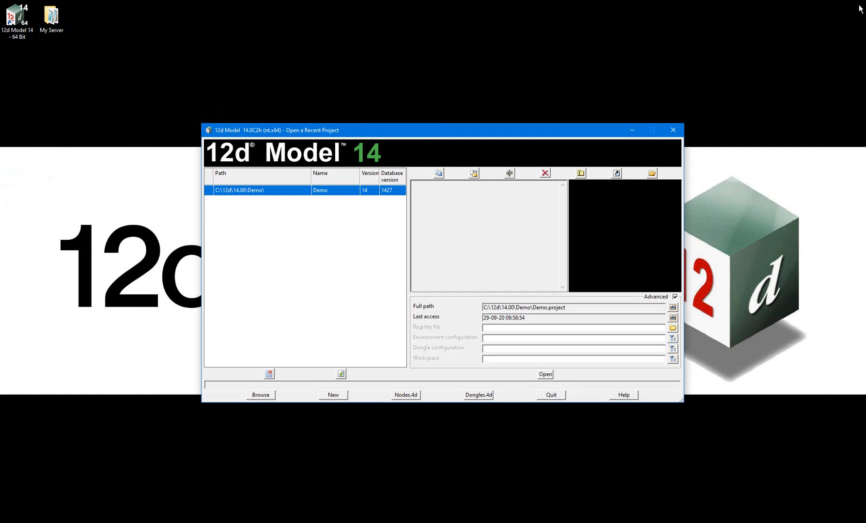
{"action": "mouse_move", "coordinate": [839, 13]}
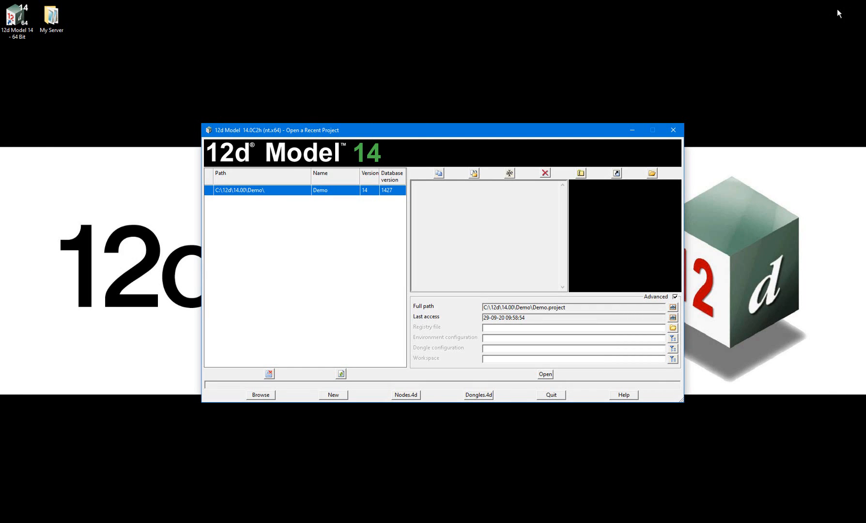
{"action": "mouse_move", "coordinate": [723, 73]}
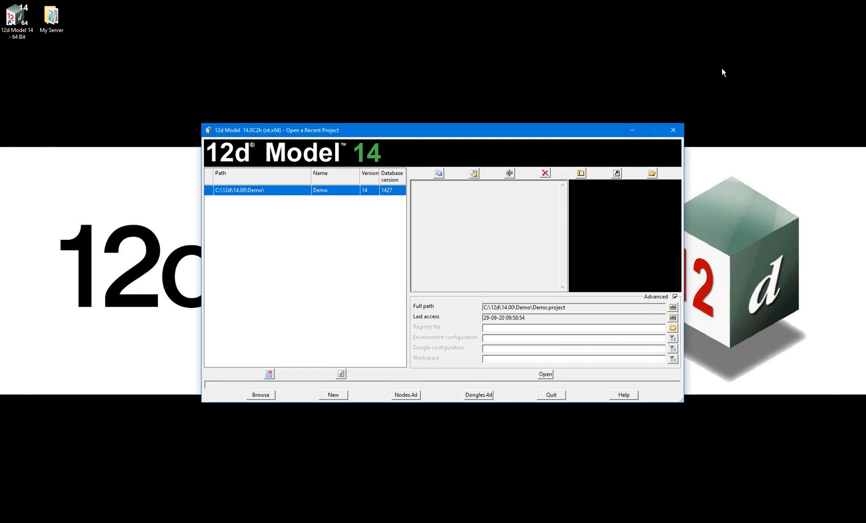
{"action": "mouse_move", "coordinate": [617, 330]}
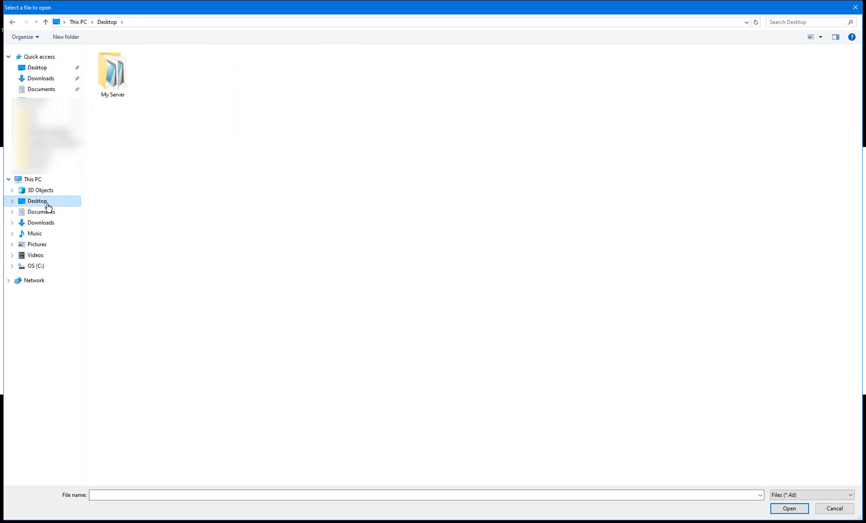
Point the Demo project's registry file to My Server\env_configs.4d
{"action": "double_click", "coordinate": [112, 66]}
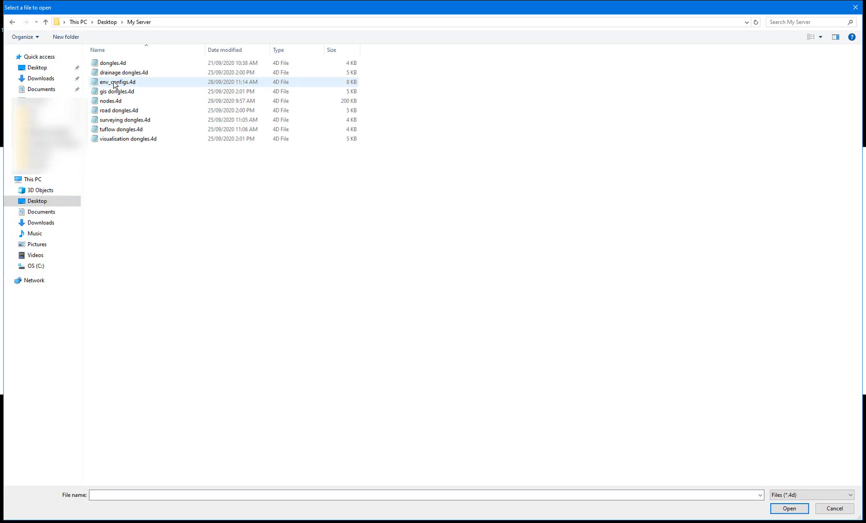
{"action": "mouse_move", "coordinate": [115, 83]}
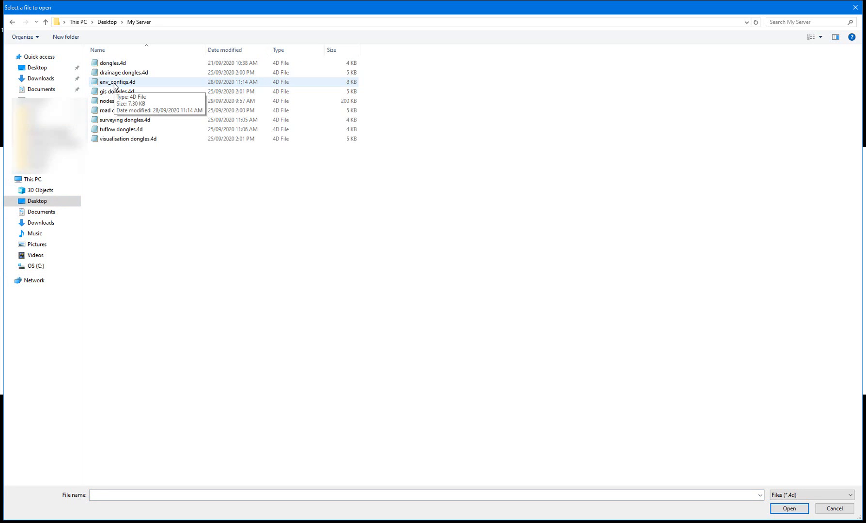
{"action": "left_click", "coordinate": [792, 508]}
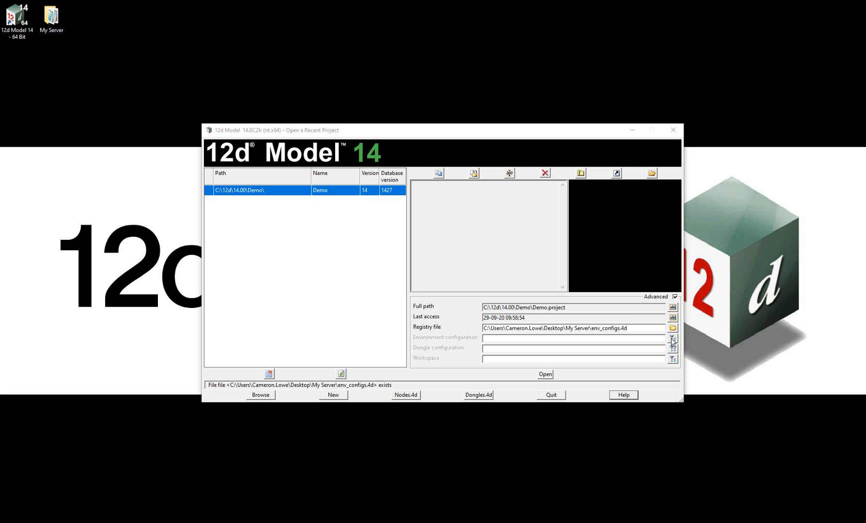
Open the Demo project with the TUFLOW environment configuration selected from the list
{"action": "left_click", "coordinate": [671, 339]}
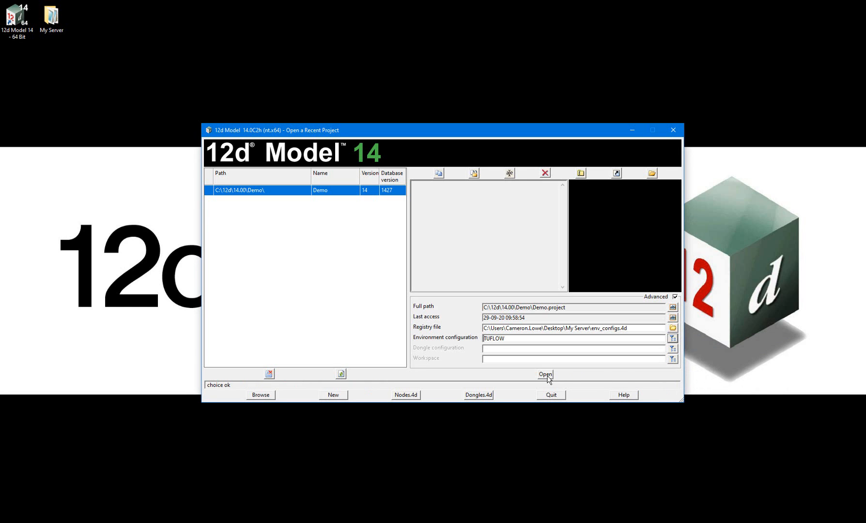
{"action": "left_click", "coordinate": [545, 375]}
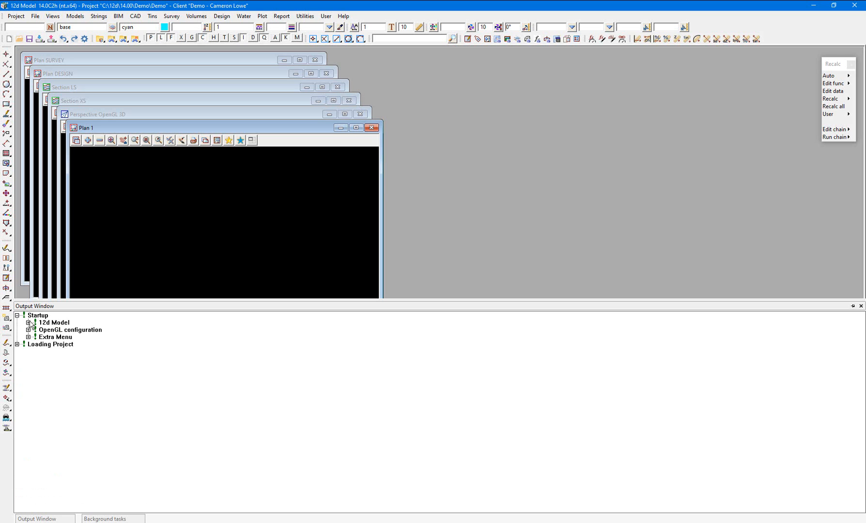
Expand the Startup > 12d Model log to read the TUFLOW dongle login line, then dismiss the log
{"action": "left_click", "coordinate": [30, 322]}
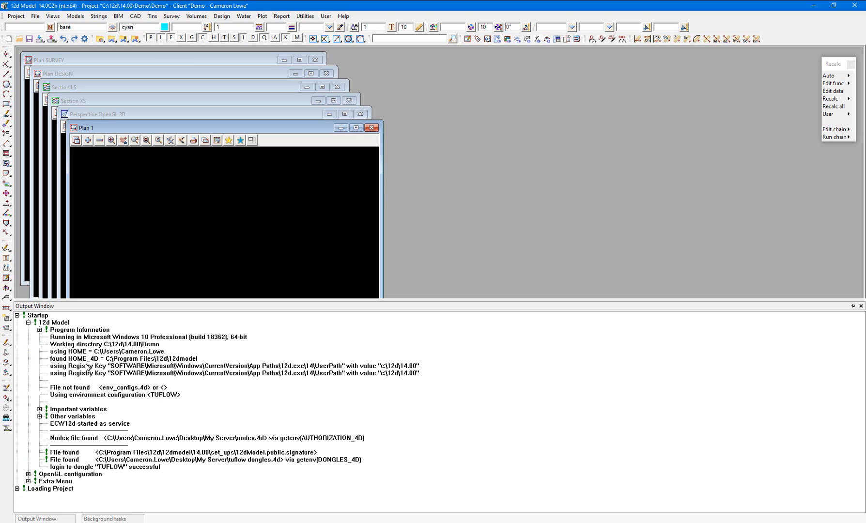
{"action": "mouse_move", "coordinate": [98, 404]}
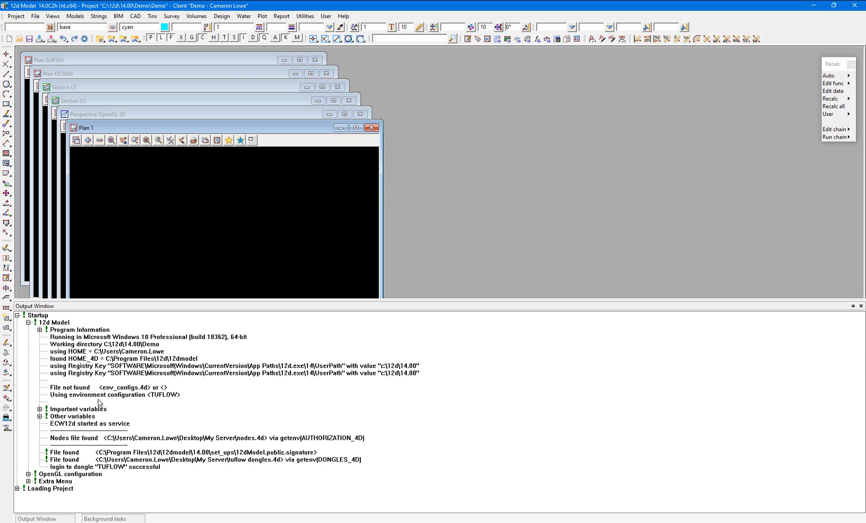
{"action": "left_click", "coordinate": [114, 395]}
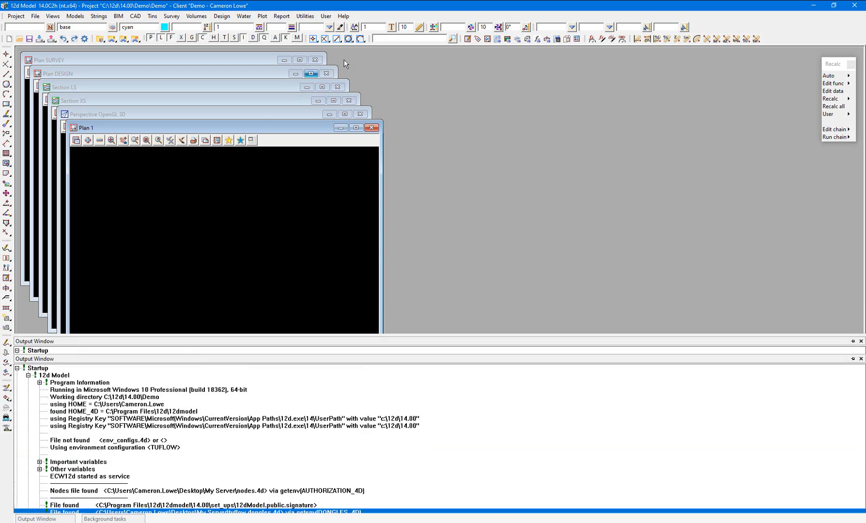
{"action": "left_click", "coordinate": [343, 16]}
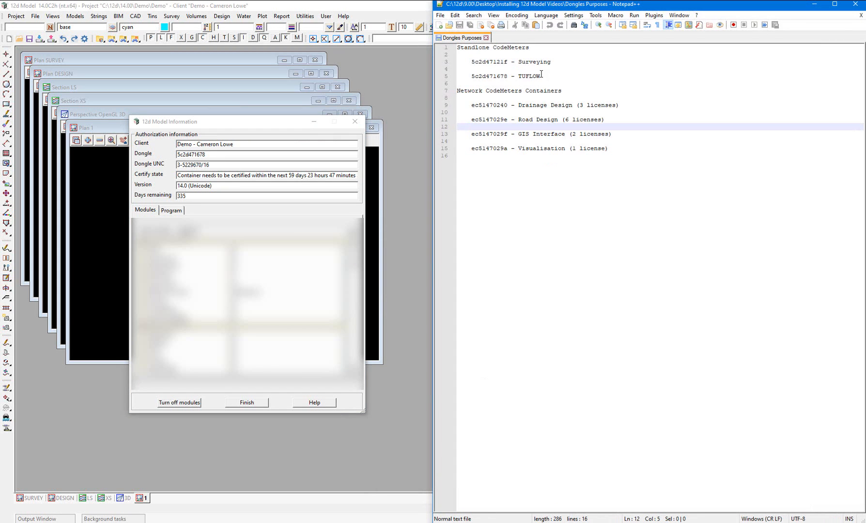
{"action": "mouse_move", "coordinate": [543, 77]}
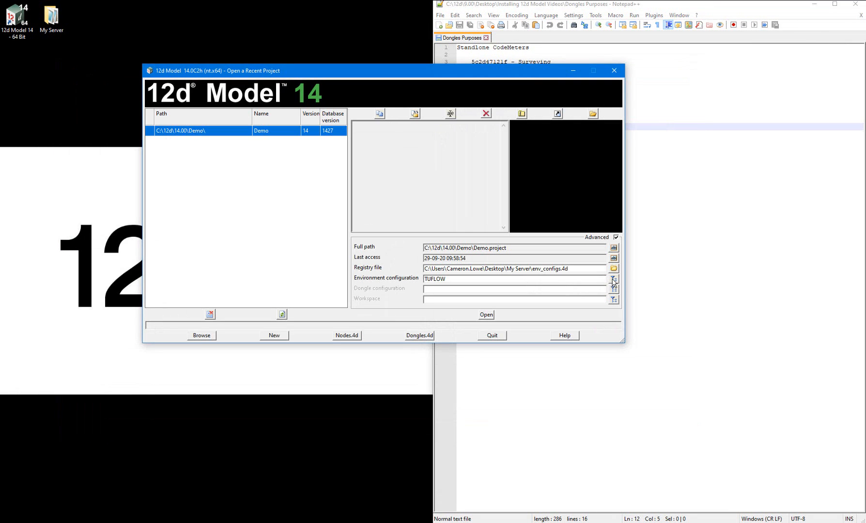
Reopen the Demo project choosing the Drainage Design environment configuration
{"action": "left_click", "coordinate": [614, 279]}
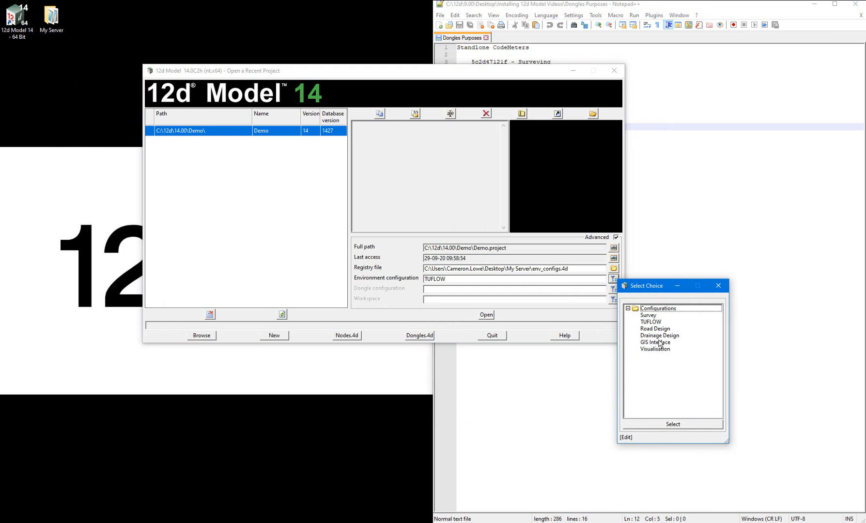
{"action": "mouse_move", "coordinate": [662, 338]}
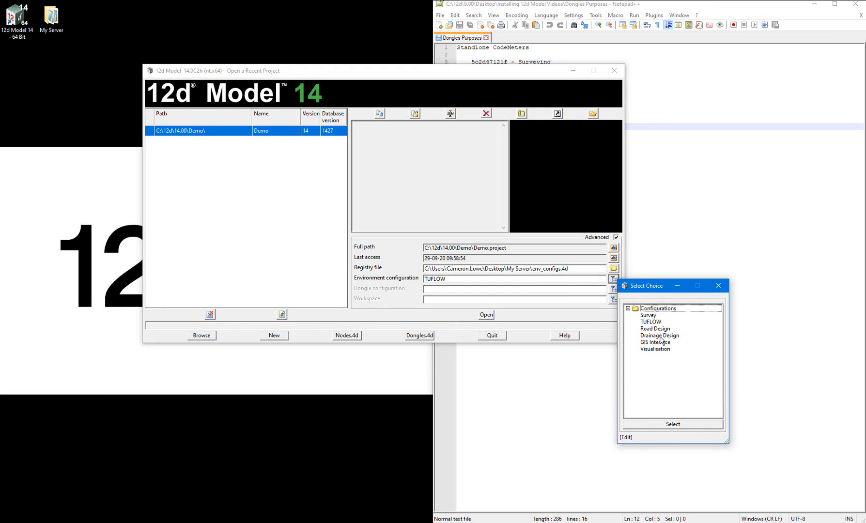
{"action": "double_click", "coordinate": [659, 336]}
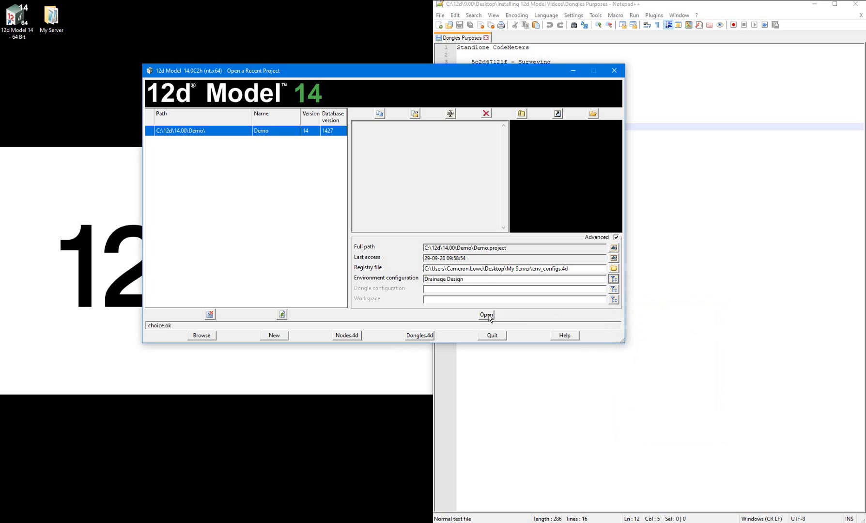
{"action": "left_click", "coordinate": [486, 314]}
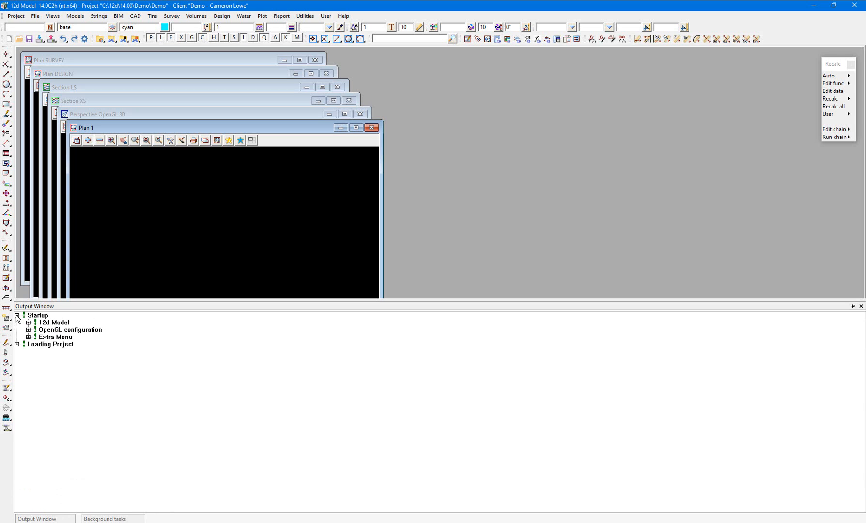
Expand the Startup > 12d Model log showing drainage dongles.4d and the successful dongle login
{"action": "left_click", "coordinate": [27, 323]}
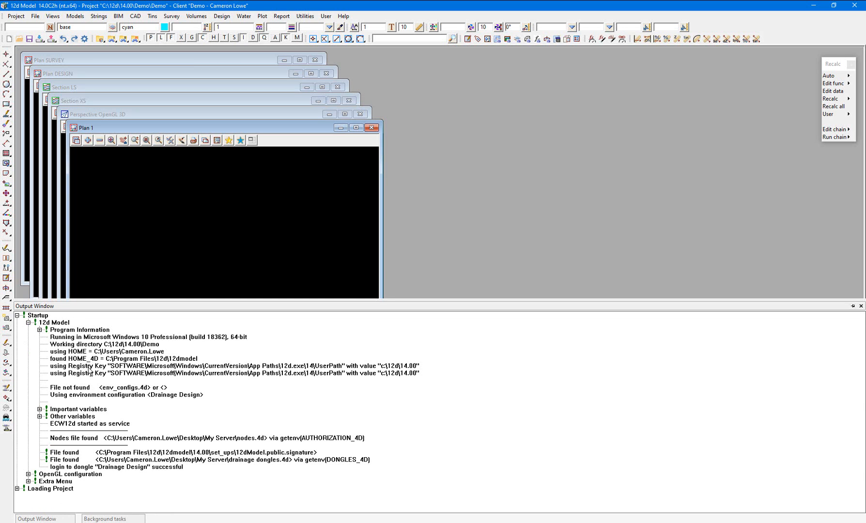
{"action": "mouse_move", "coordinate": [134, 401]}
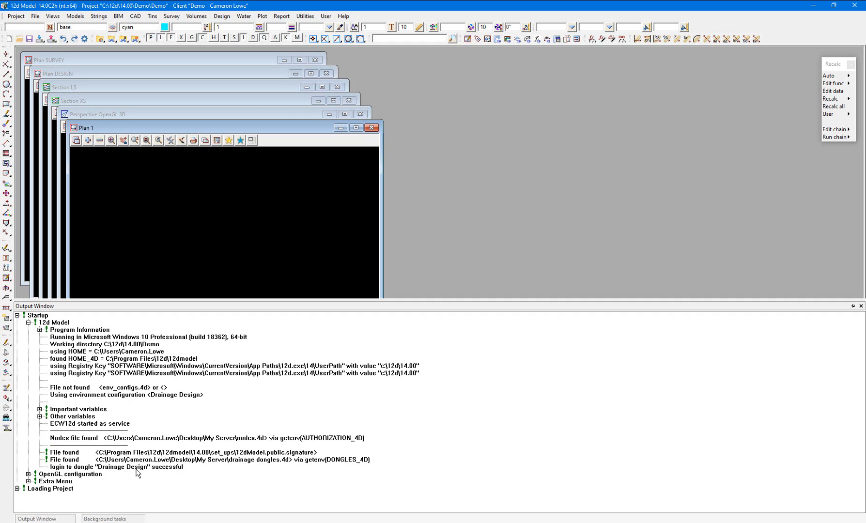
{"action": "left_click", "coordinate": [140, 460]}
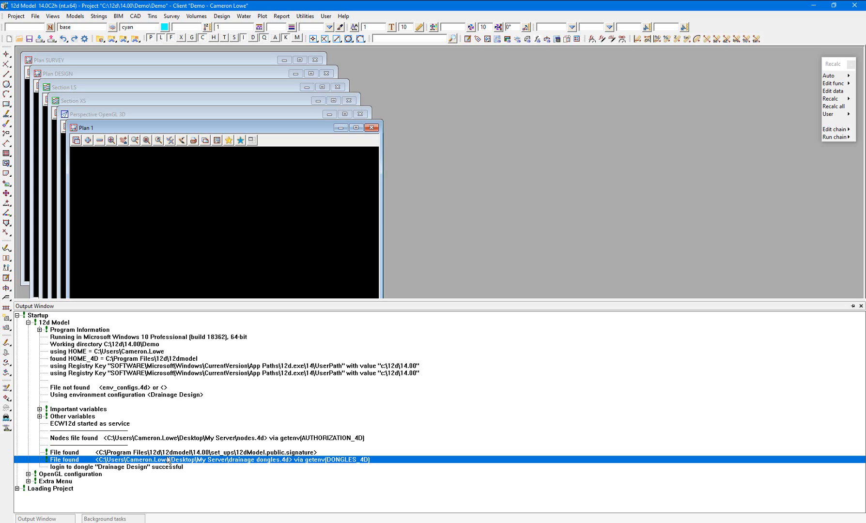
{"action": "left_click", "coordinate": [343, 16]}
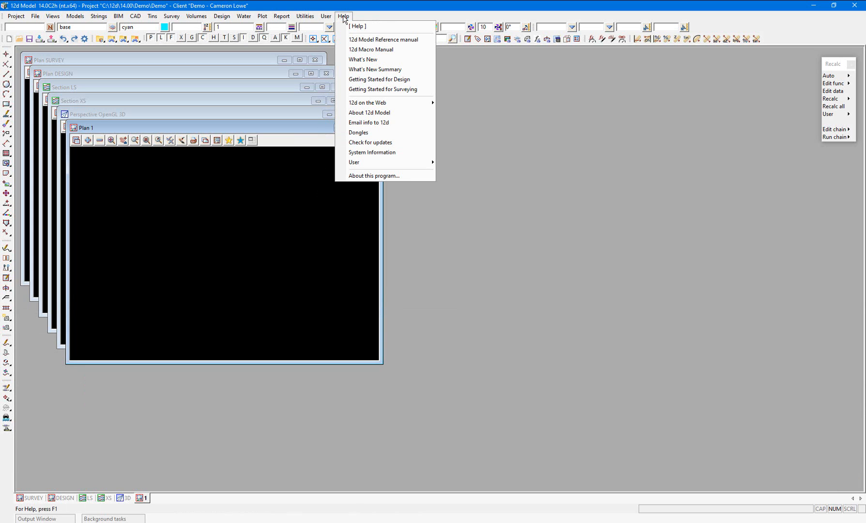
Show the 12d Model Information via Help > Dongles, confirming dongle ec51470240 in use
{"action": "left_click", "coordinate": [369, 113]}
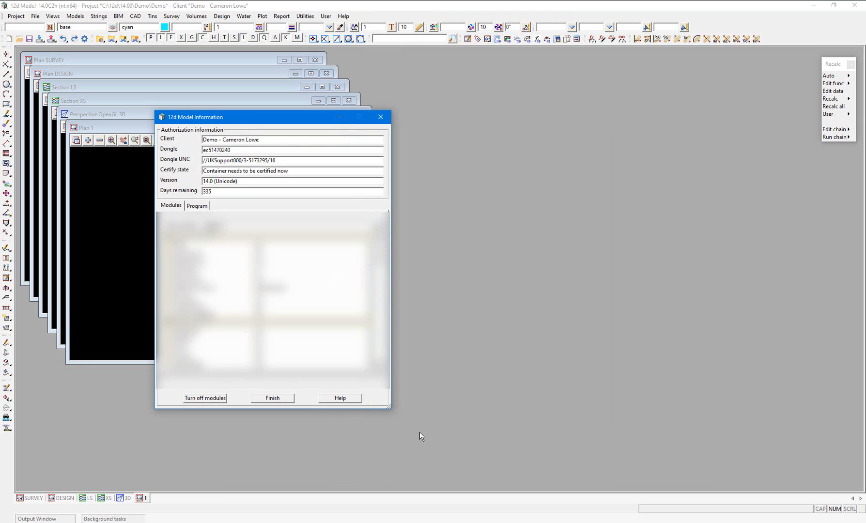